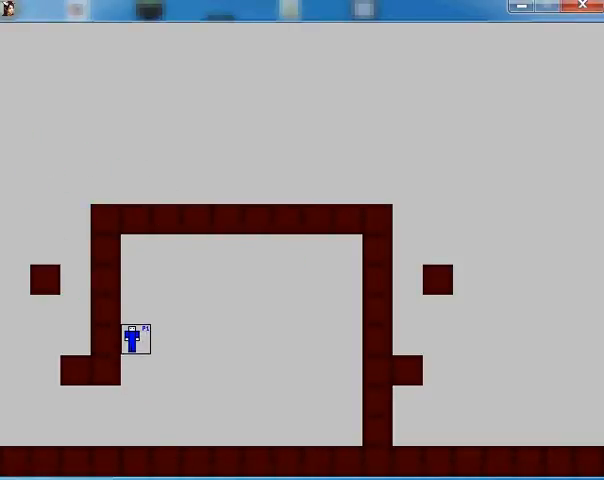
Walk the blue character left off the ledge so it drops to the level floor.
key("Left")
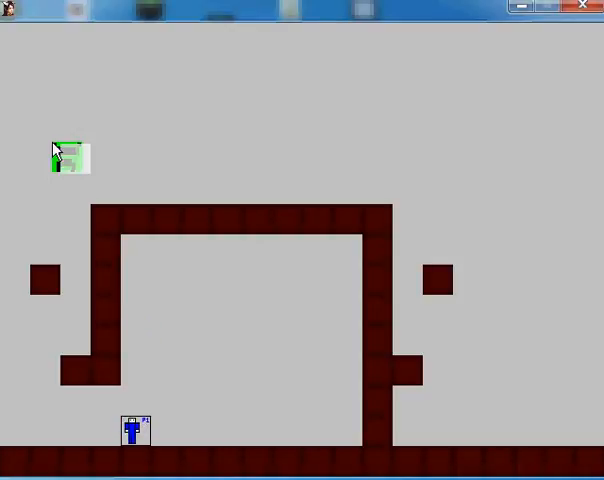
Jump with the up key until the six coloured squares appear above the level.
key("up")
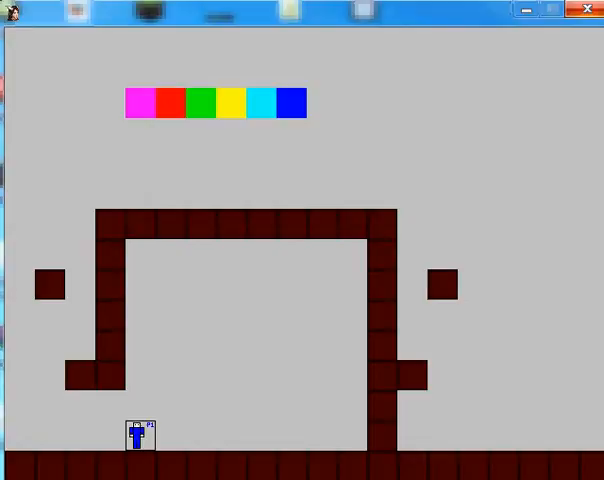
mouse_move(328, 208)
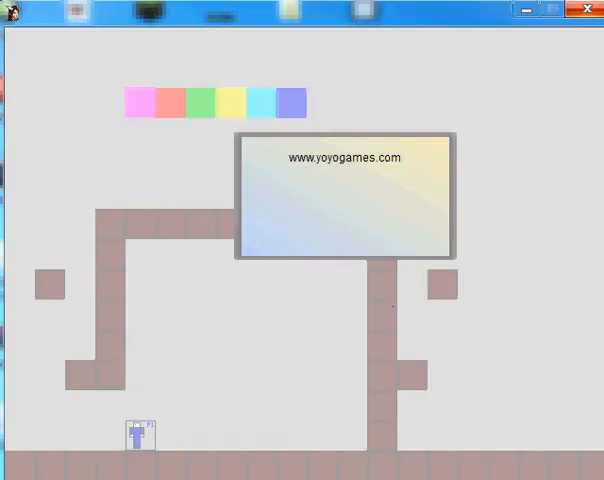
mouse_move(312, 268)
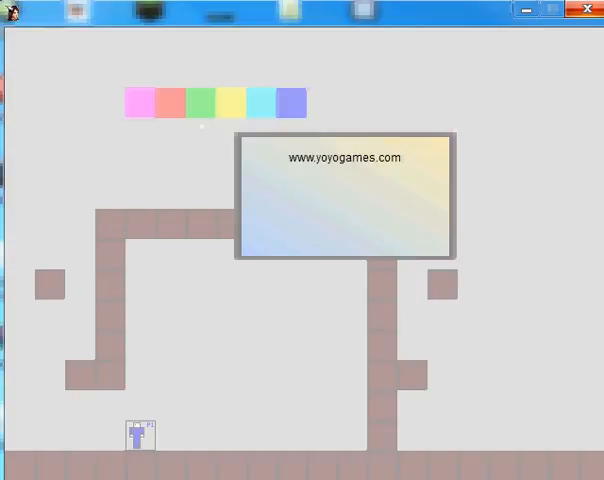
mouse_move(348, 166)
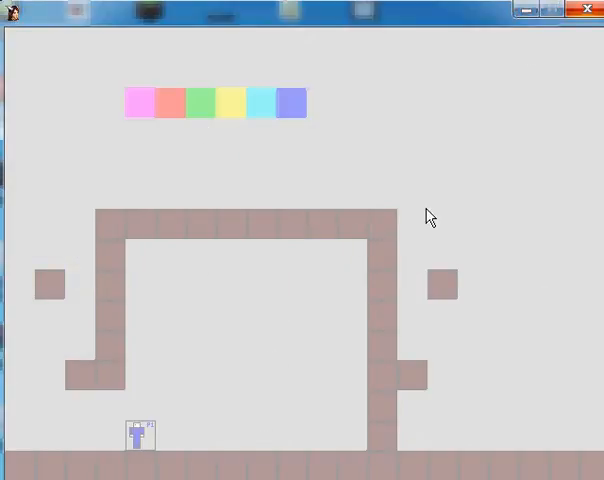
mouse_move(420, 232)
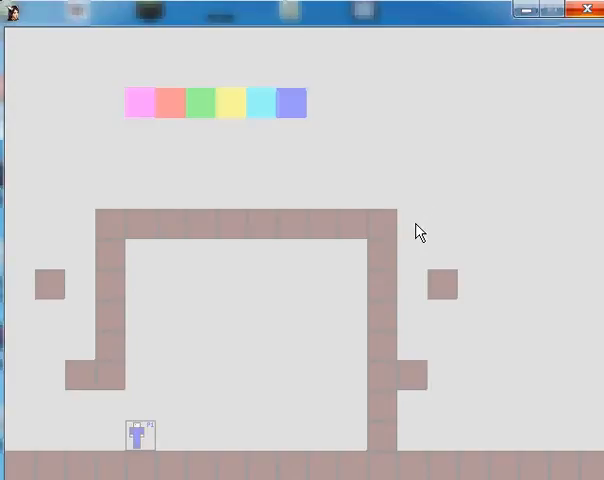
mouse_move(586, 30)
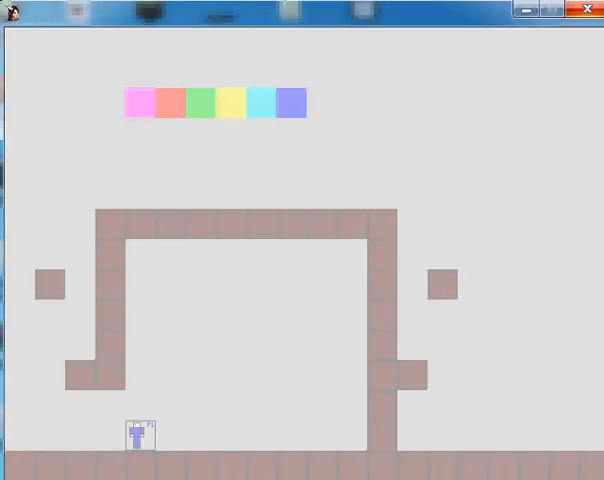
mouse_move(136, 330)
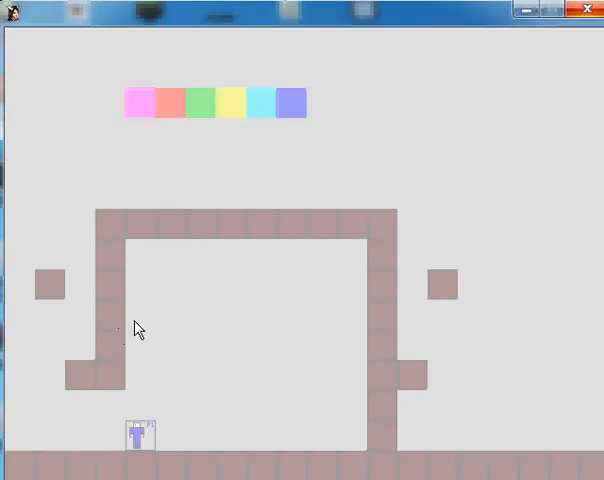
mouse_move(244, 224)
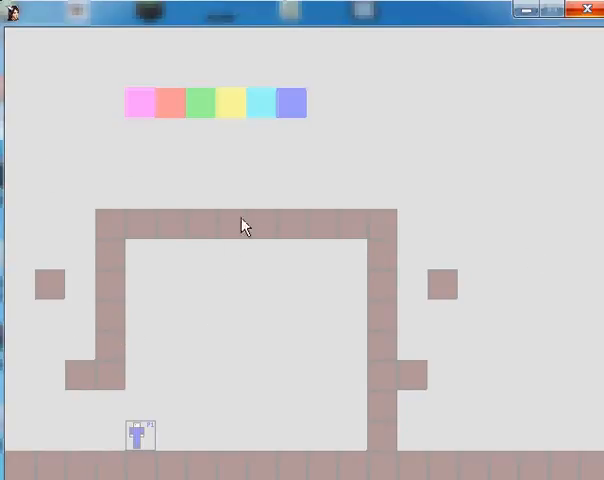
mouse_move(256, 208)
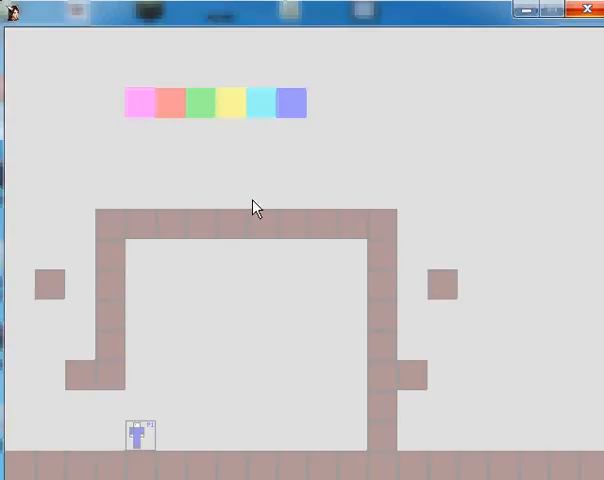
mouse_move(190, 60)
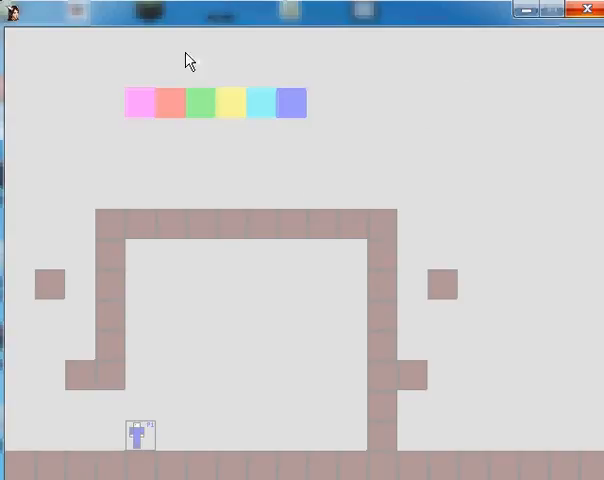